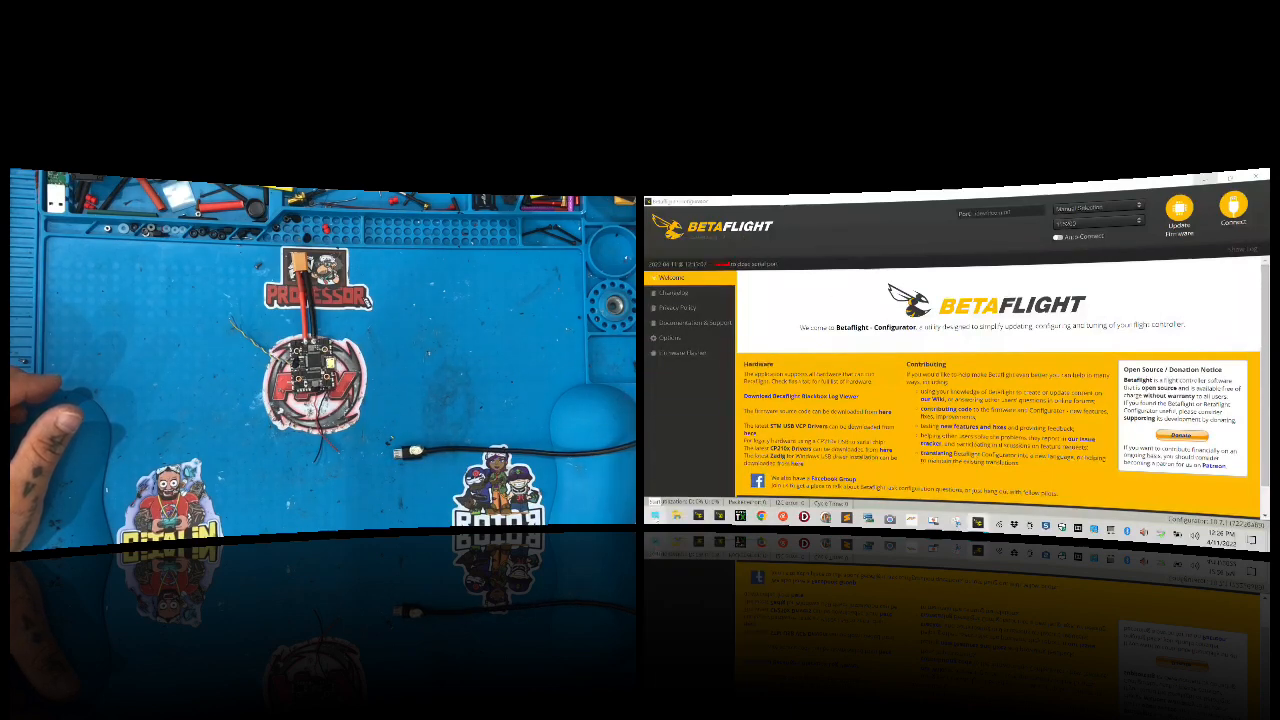
# Run 'control' to reach the Control Panel and launch Device Manager from it.
pyautogui.press('Win+r')
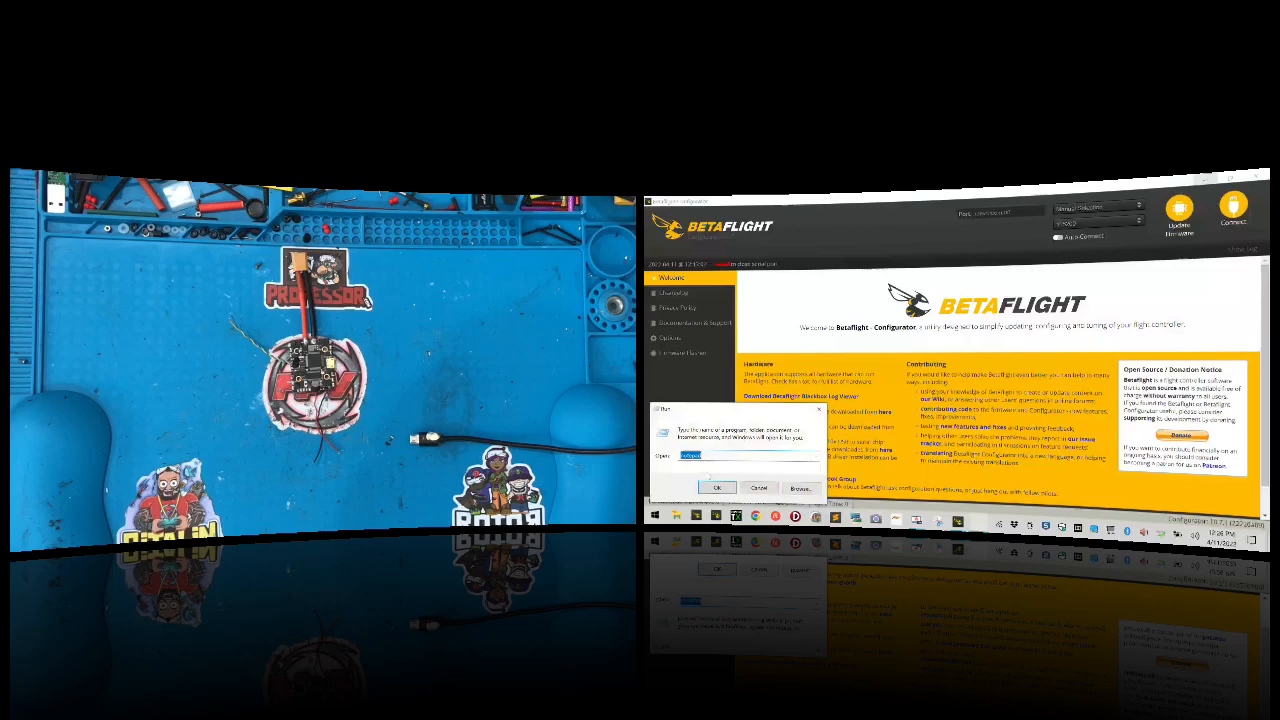
pyautogui.write('control')
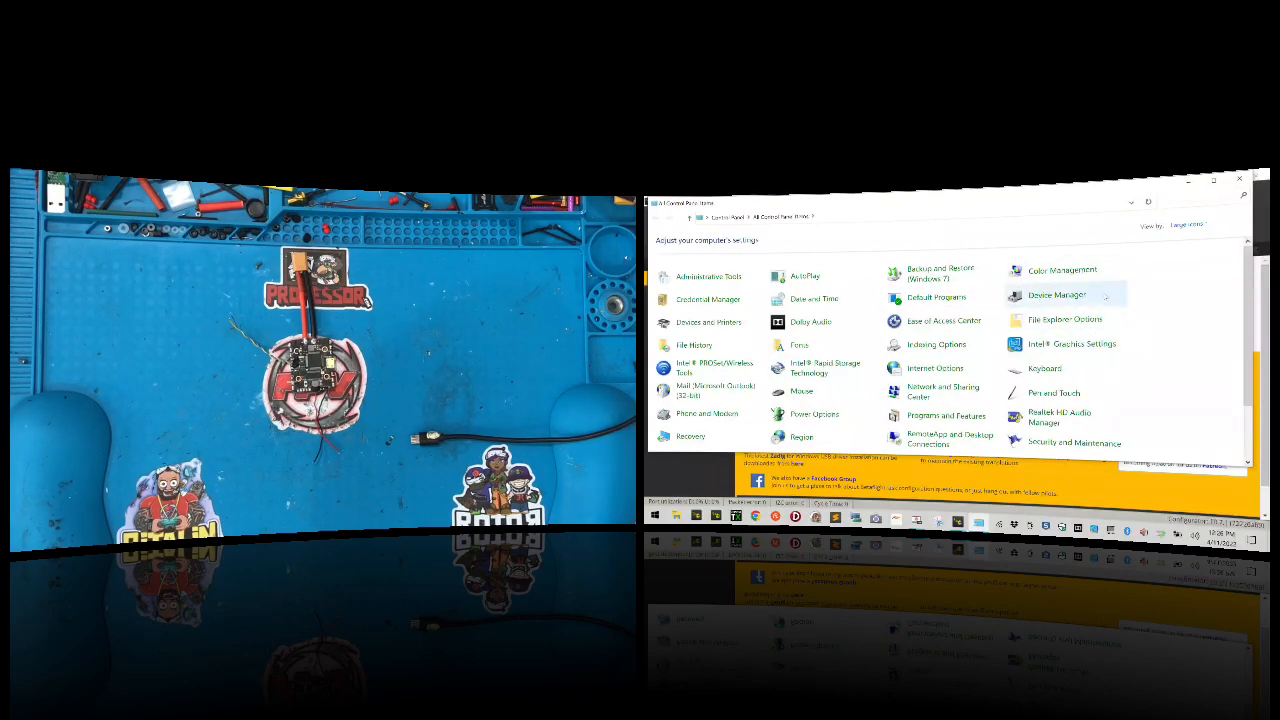
pyautogui.click(1056, 294)
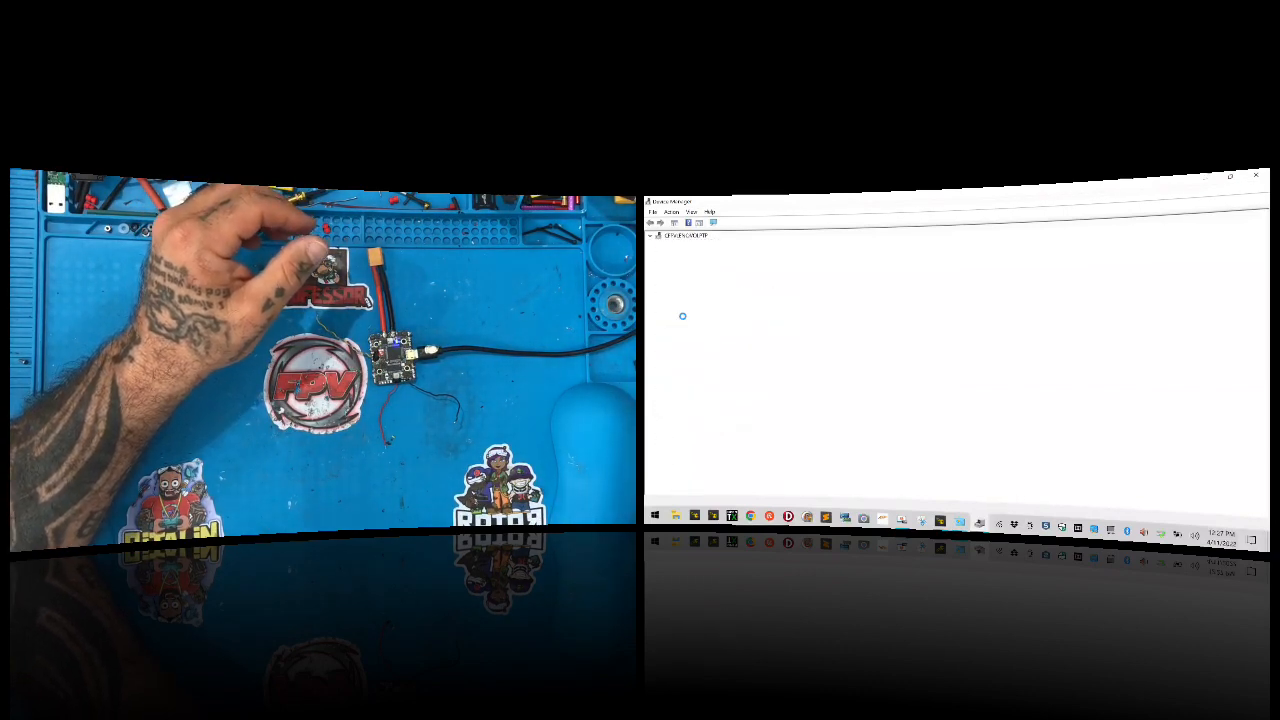
# Expand the computer node to reveal the device categories including Ports (COM & LPT).
pyautogui.click(652, 236)
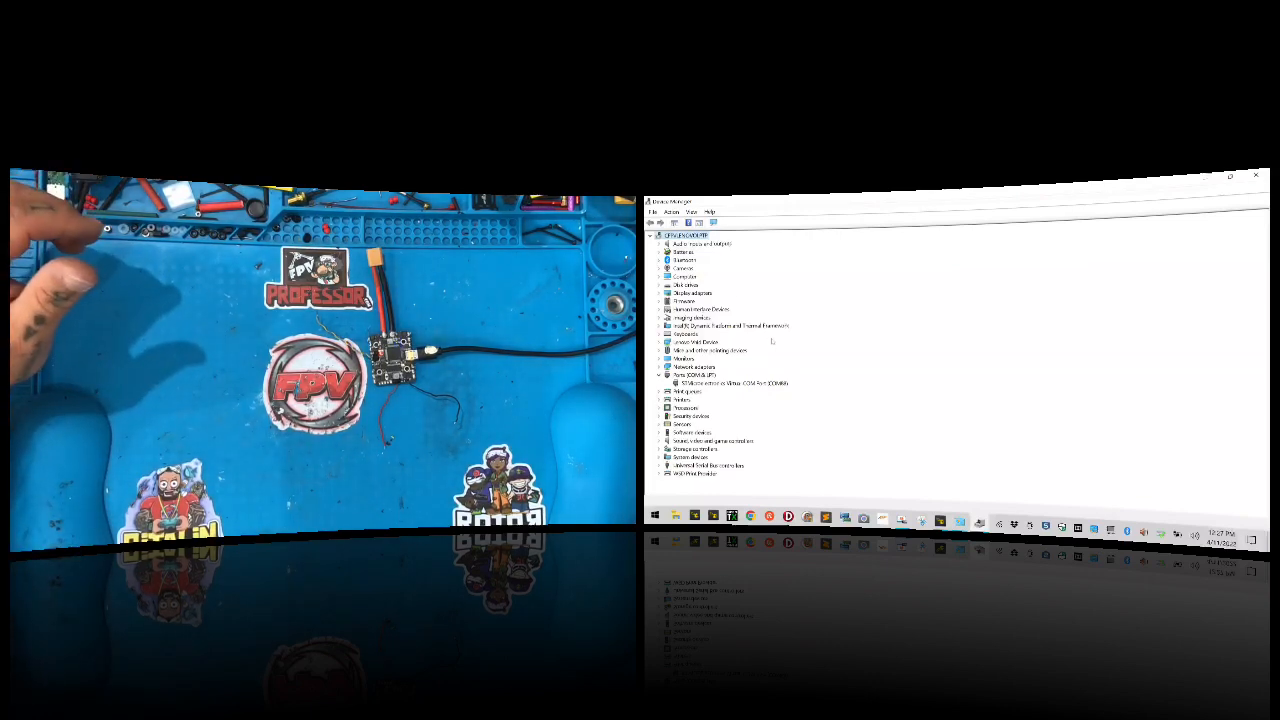
pyautogui.moveTo(816, 384)
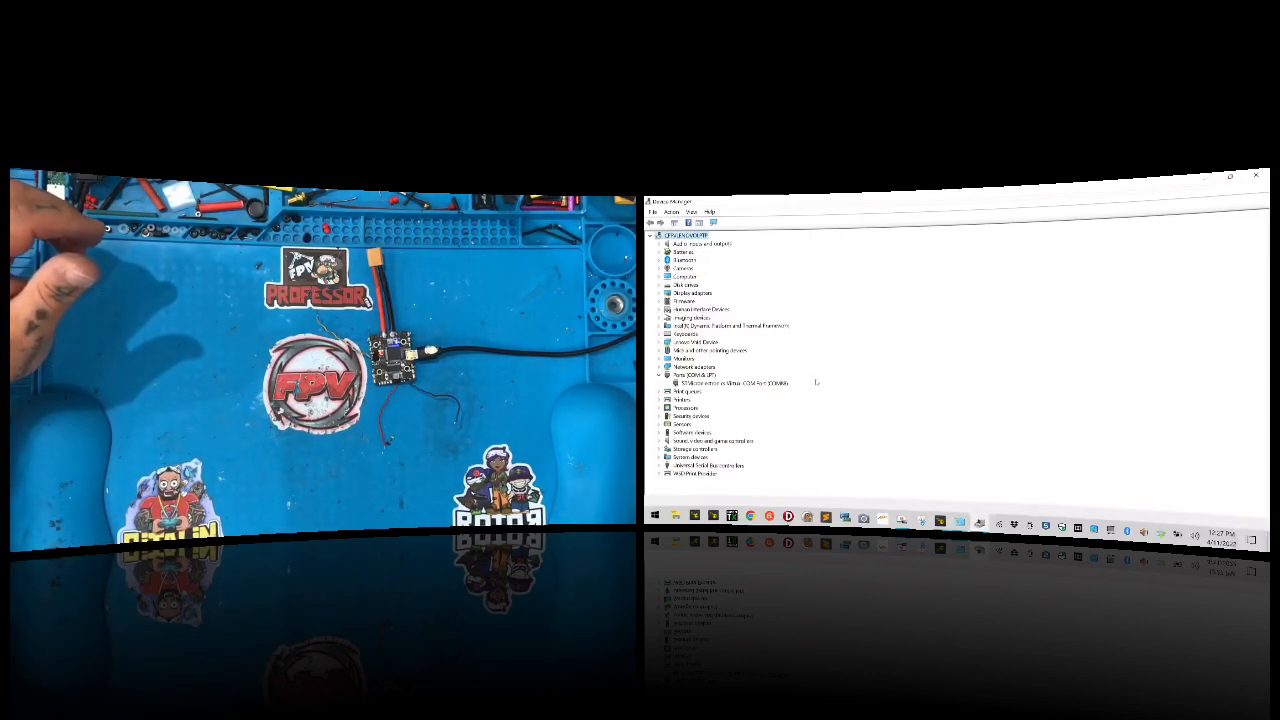